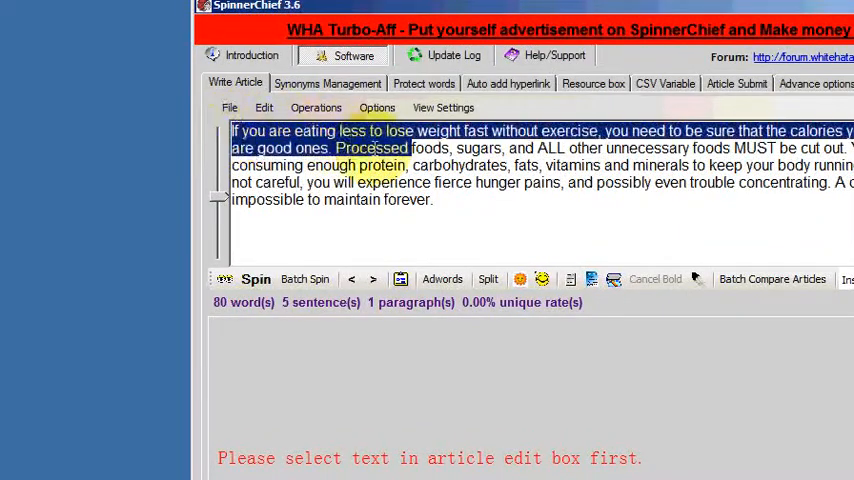
# Choose a synonym for the first phrase of the eat-less-to-lose-weight sentence
pyautogui.click(198, 280)
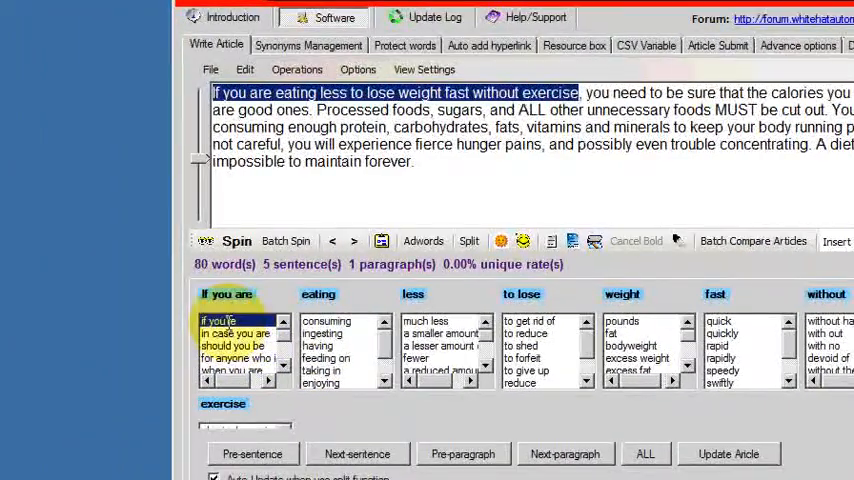
pyautogui.click(328, 320)
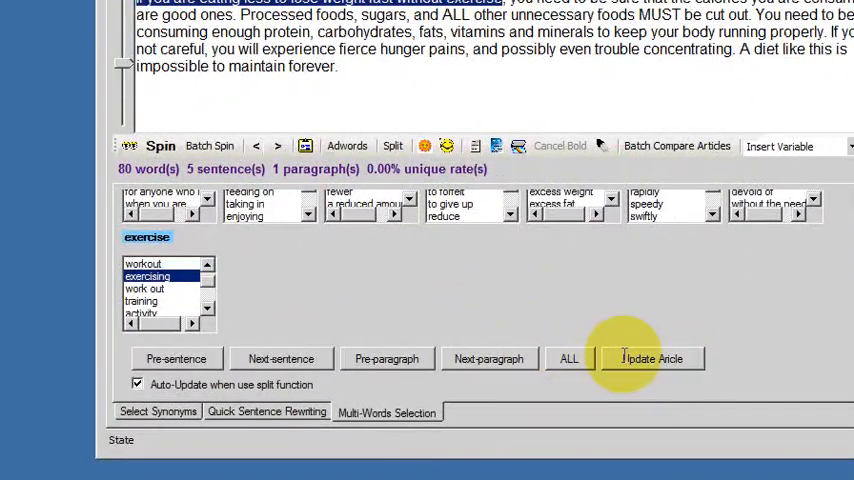
# Update the article, then choose alternatives for 'you need to be' and 'very good' for 'good'
pyautogui.click(652, 358)
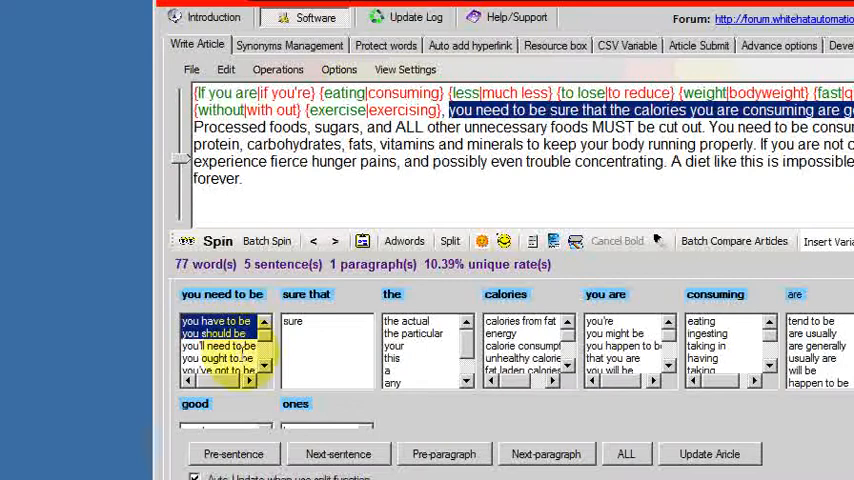
pyautogui.click(222, 358)
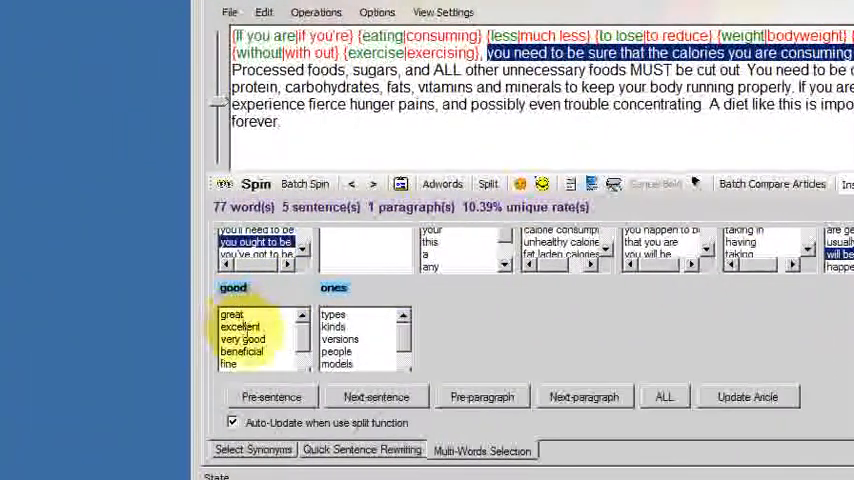
pyautogui.click(242, 340)
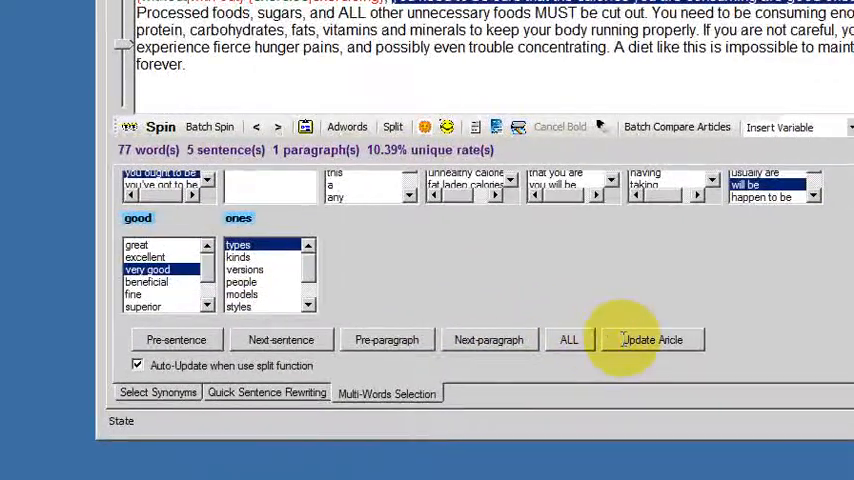
# Update the article and advance to the processed-foods and sugars words to spin
pyautogui.click(652, 340)
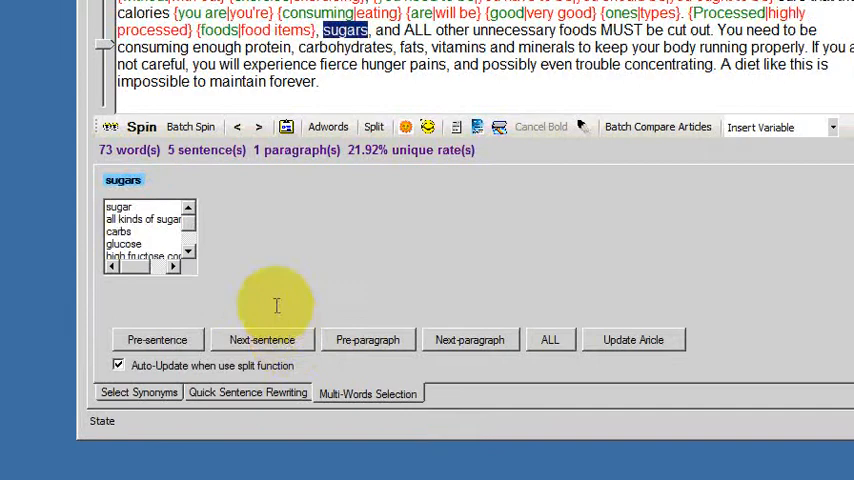
pyautogui.moveTo(292, 280)
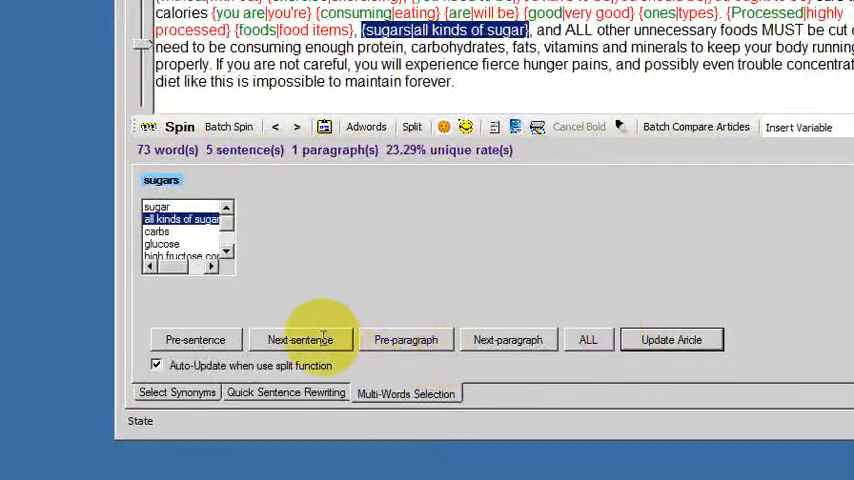
pyautogui.click(300, 340)
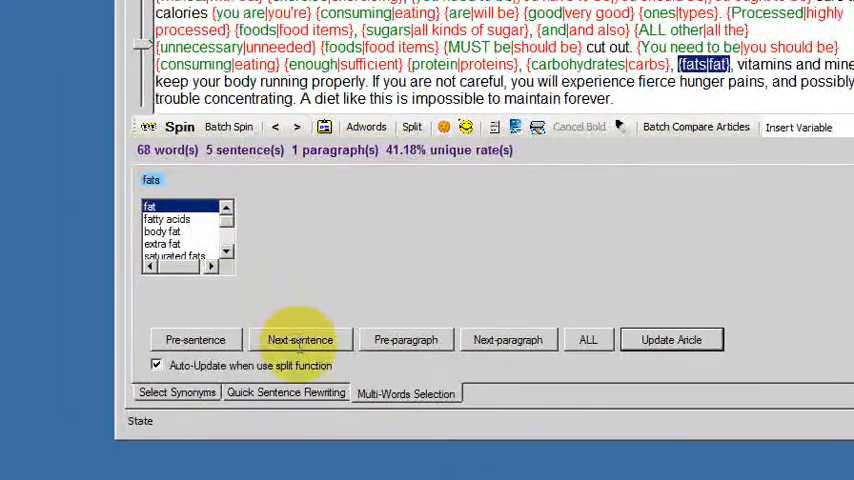
# Choose alternatives for 'vitamins and minerals' and 'not really' for 'not', then update the article
pyautogui.click(300, 340)
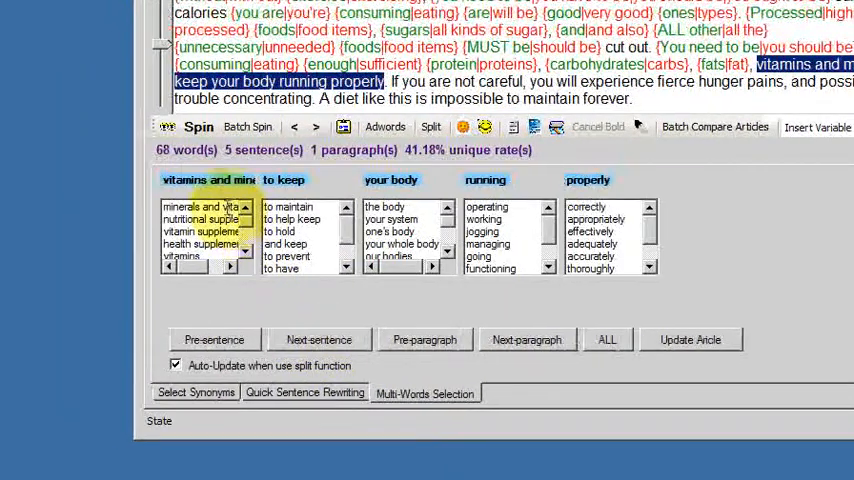
pyautogui.click(196, 208)
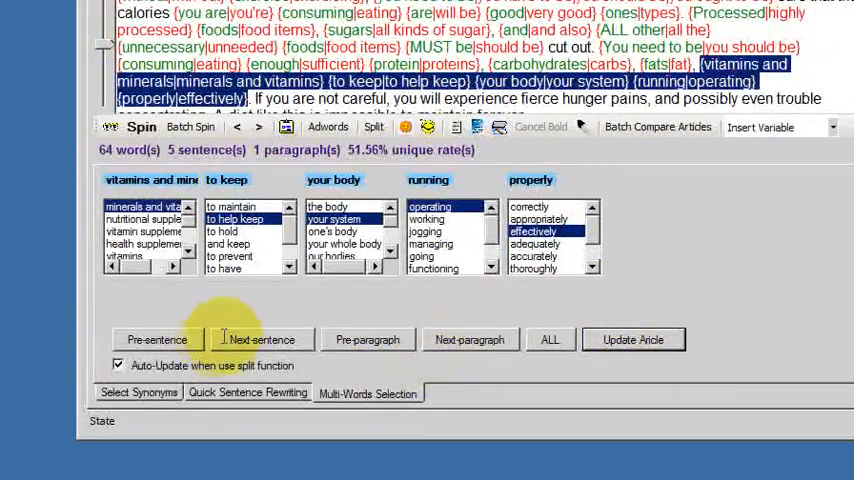
pyautogui.click(262, 340)
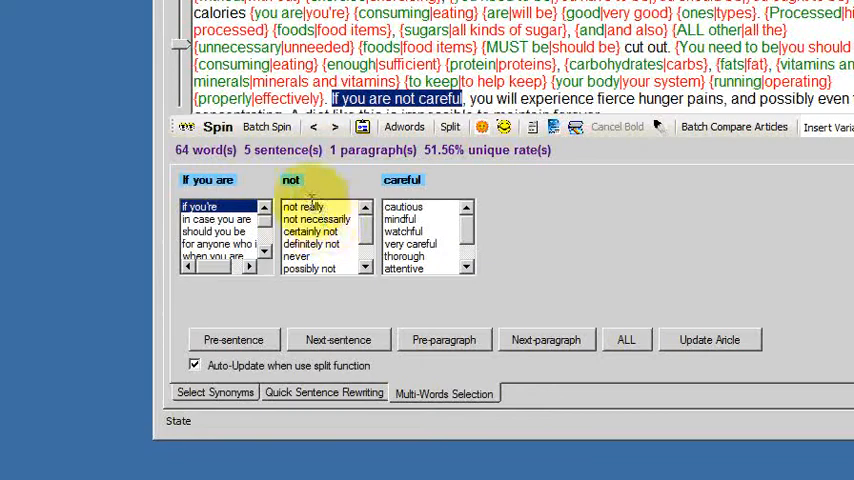
pyautogui.click(404, 232)
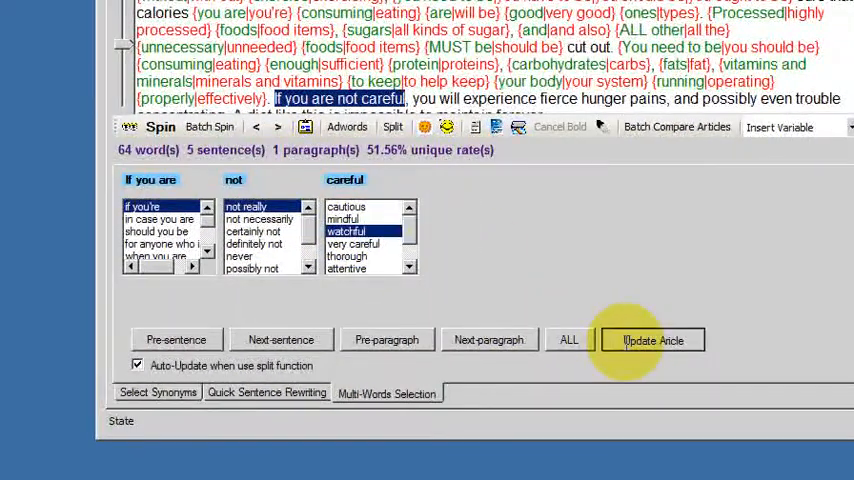
pyautogui.click(280, 340)
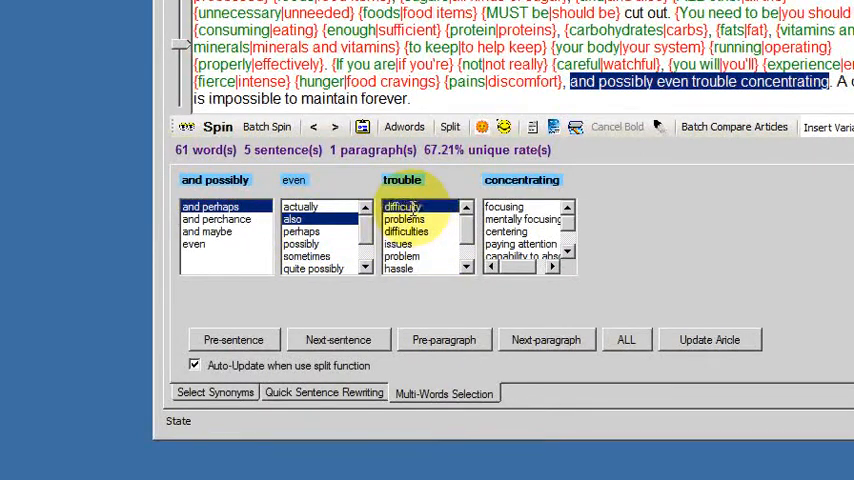
# Choose a synonym for 'trouble' in the closing sentence
pyautogui.click(520, 220)
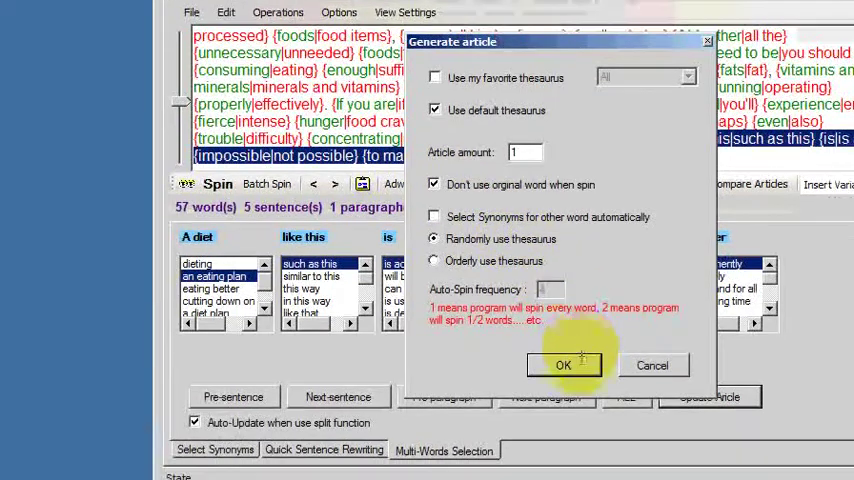
pyautogui.click(560, 364)
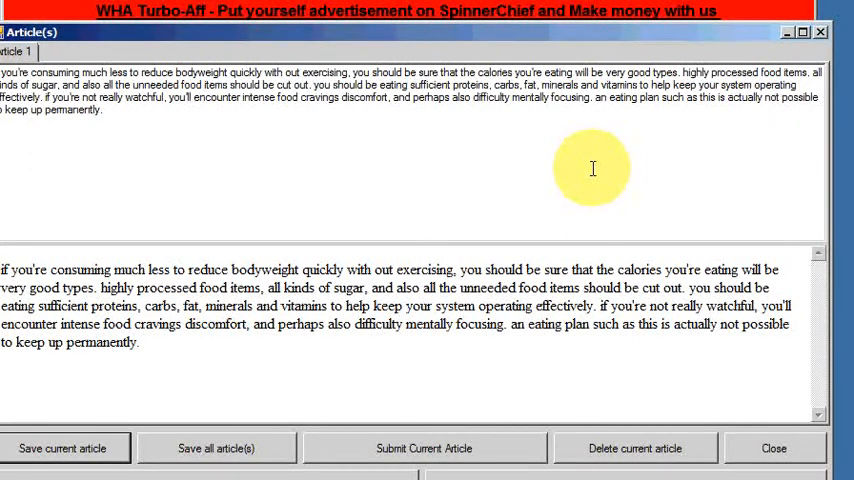
pyautogui.moveTo(546, 180)
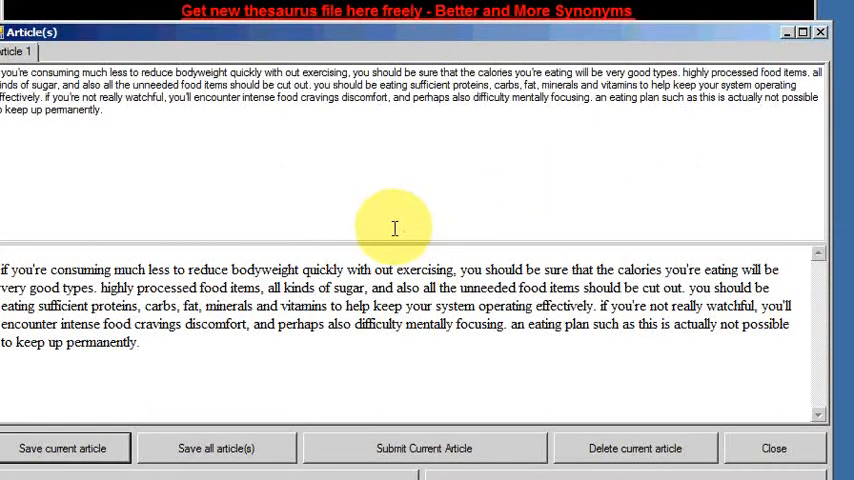
pyautogui.moveTo(336, 234)
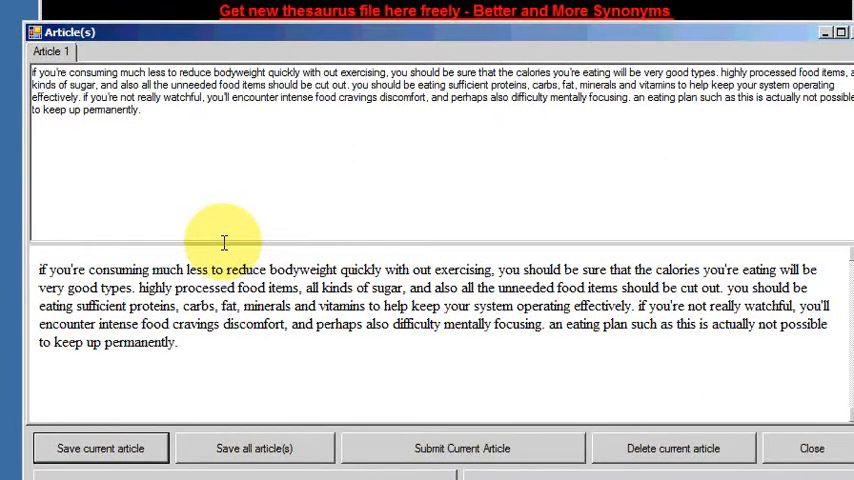
pyautogui.moveTo(258, 240)
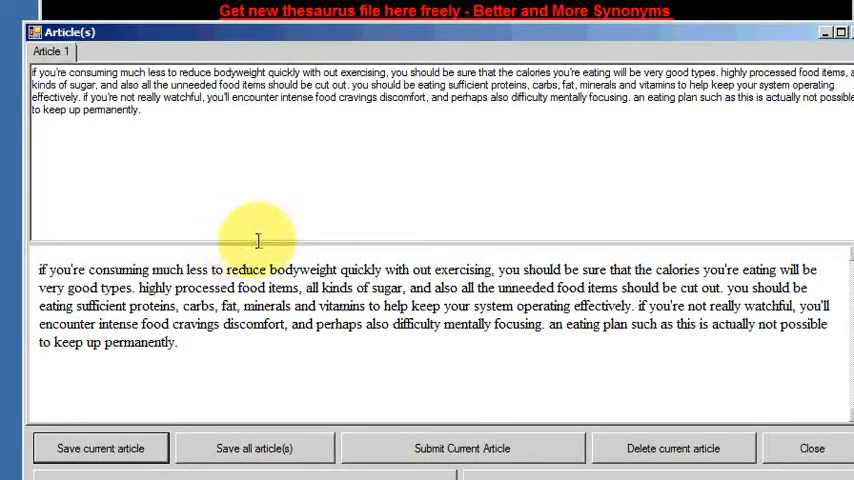